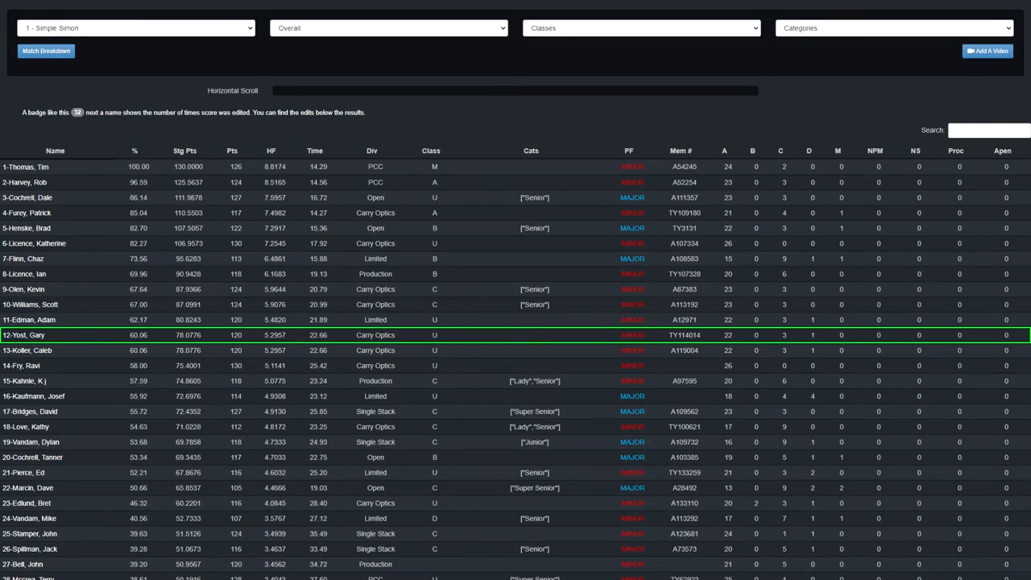
Step: Review The Dark Forest stage results, then switch to stage 3, It's Not Your Mama's Stage
click(136, 28)
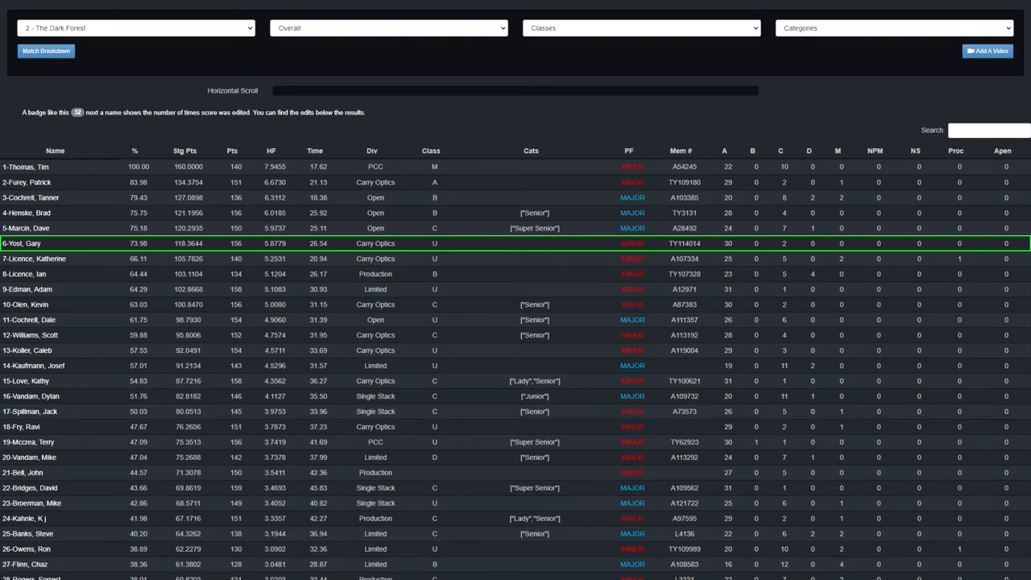
click(136, 27)
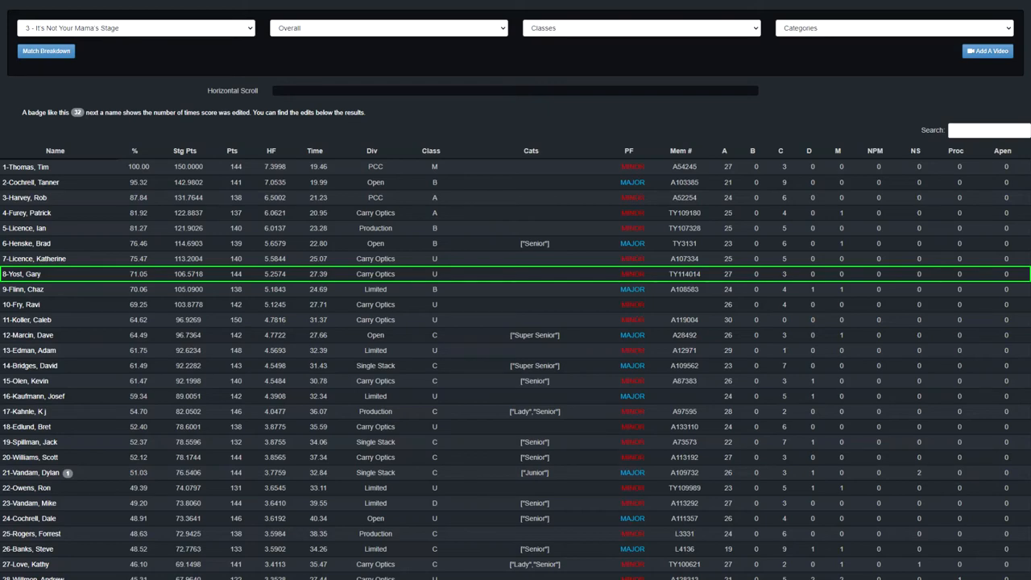
Step: Switch the stage results to stage 4, Kathy's Southern Delight
click(135, 28)
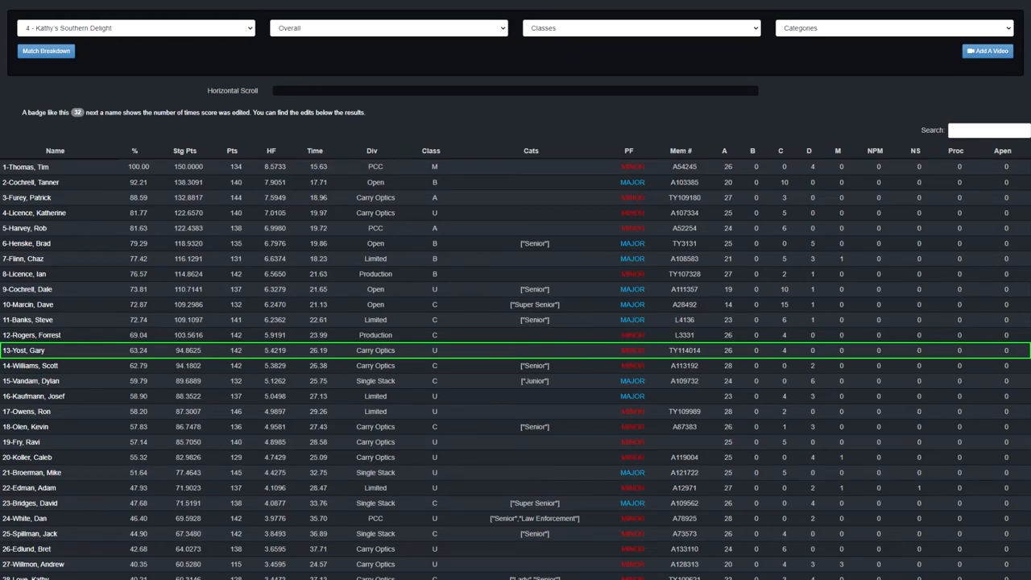
Step: Switch the results dropdown from stage 4 to the combined Match standings
click(135, 28)
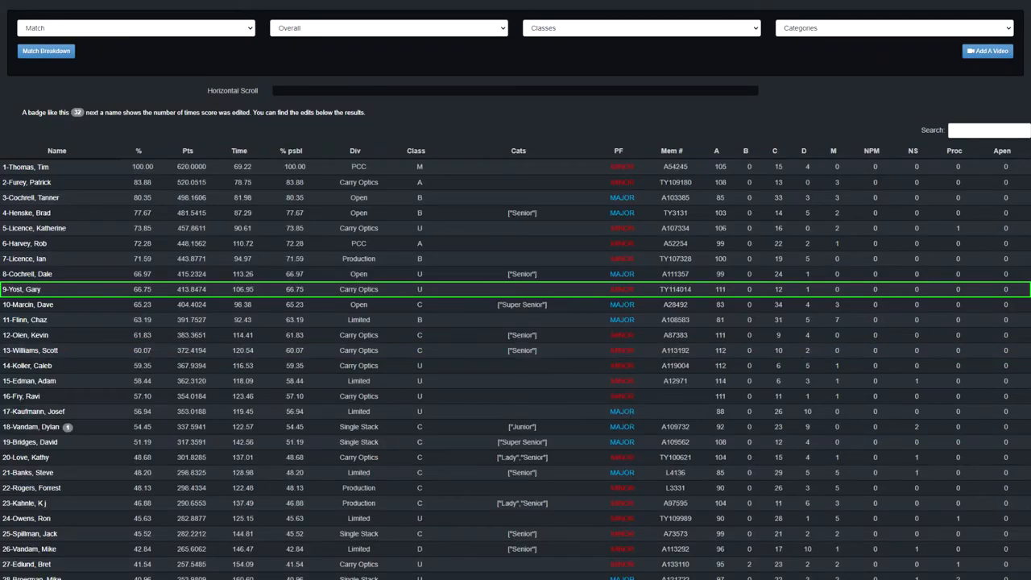